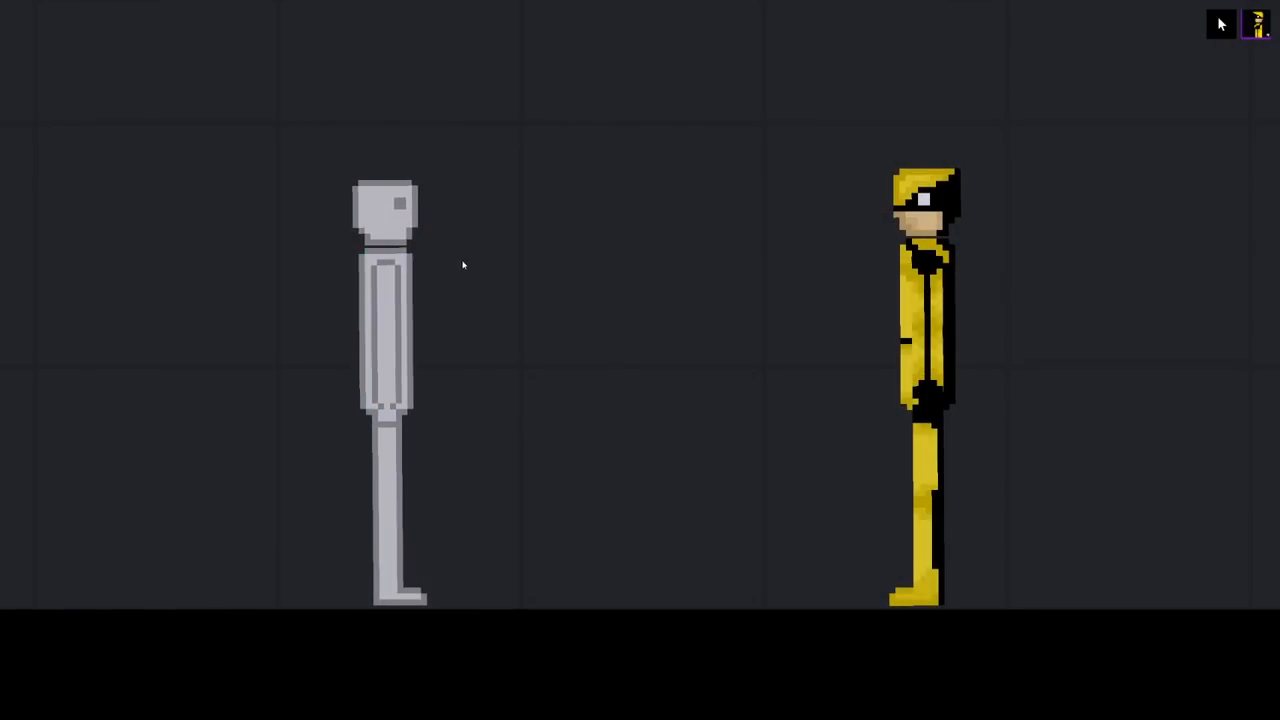
mouse_move(540, 152)
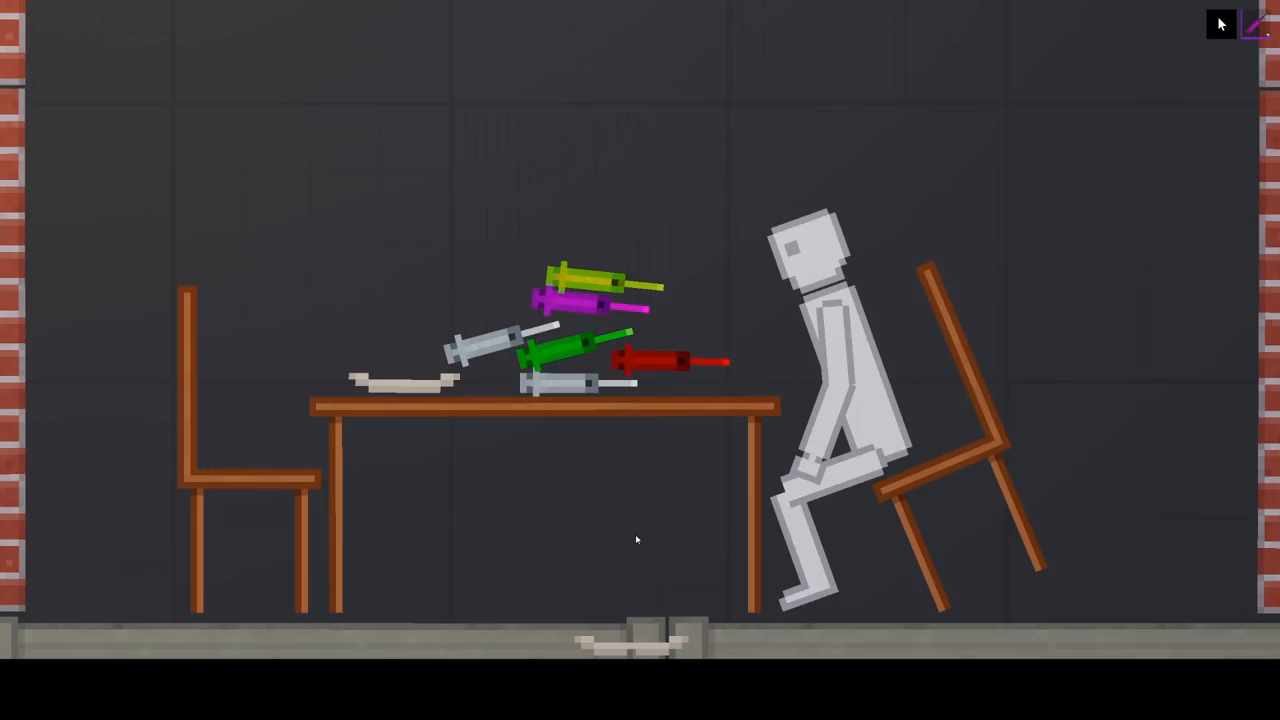
mouse_move(610, 258)
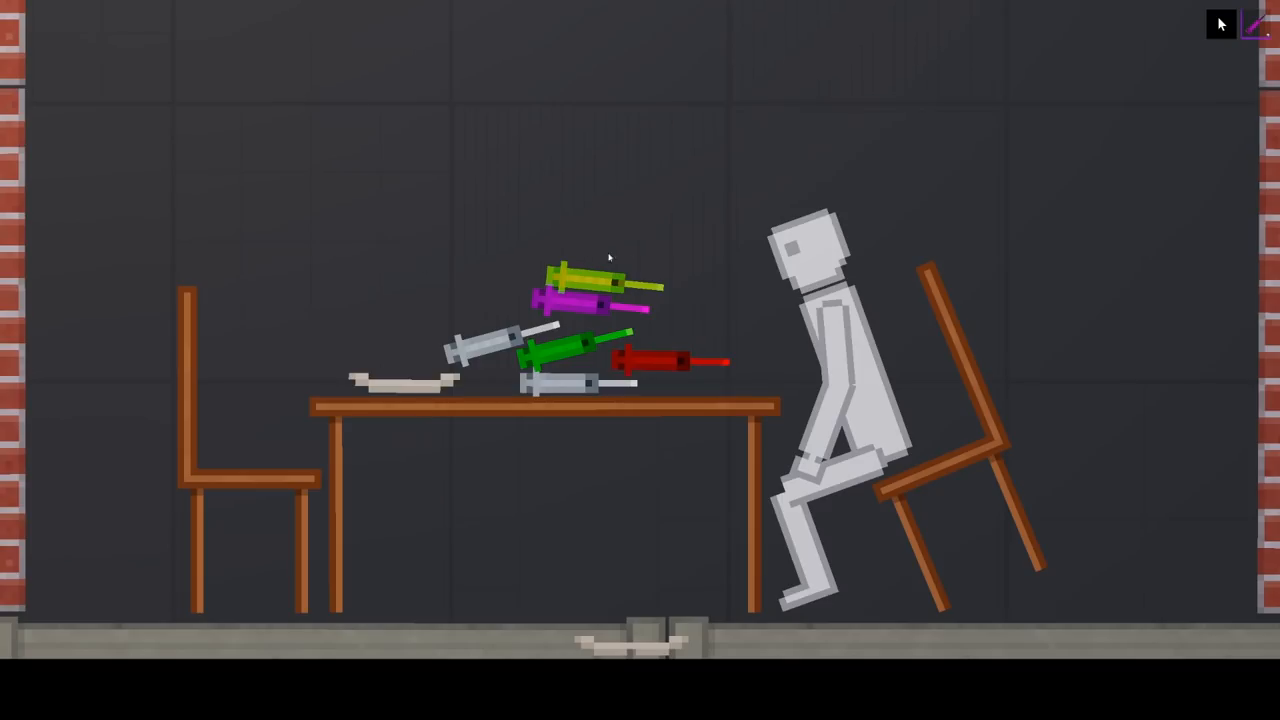
mouse_move(1138, 370)
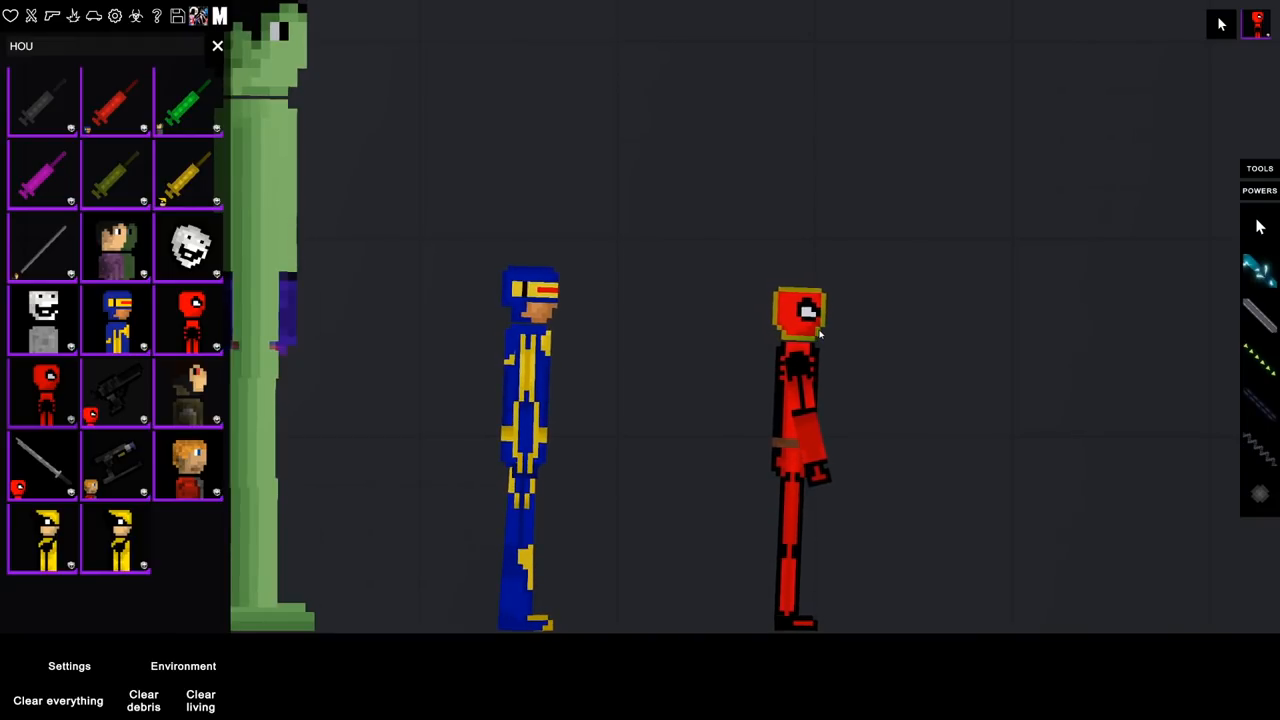
mouse_move(190, 390)
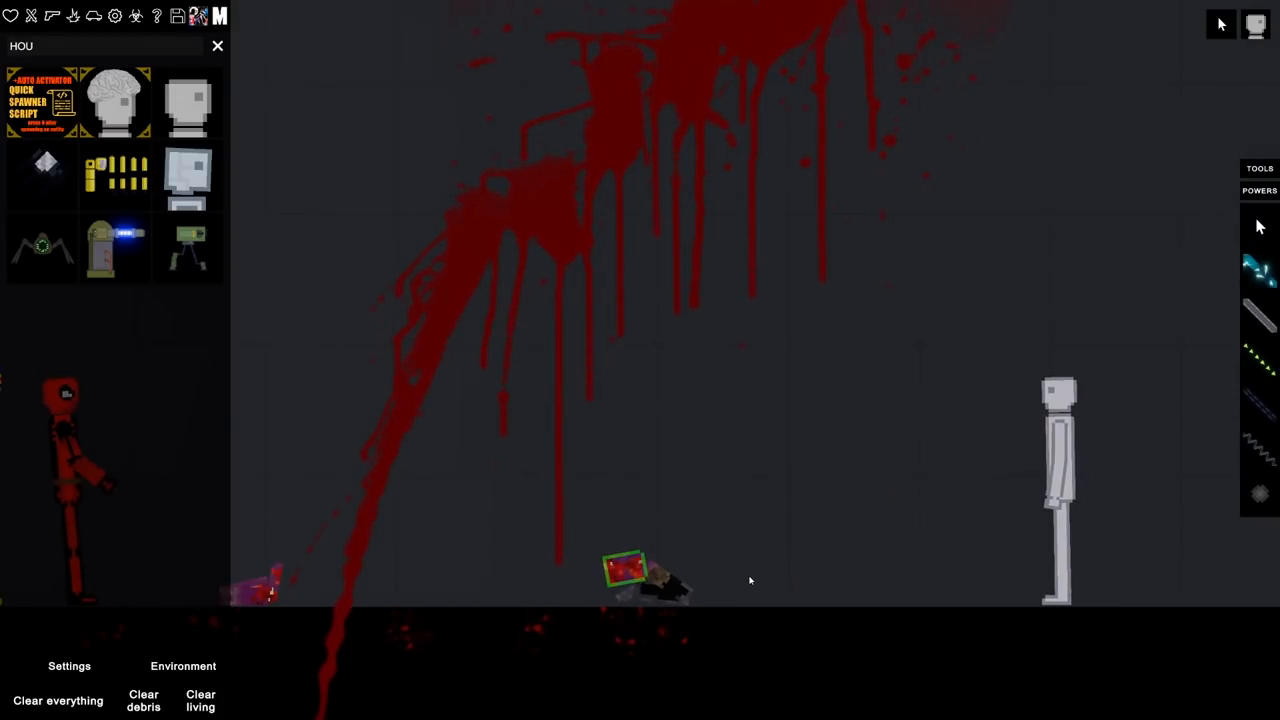
Step: Spawn an explosive from the mod category and detonate it among the characters
click(216, 46)
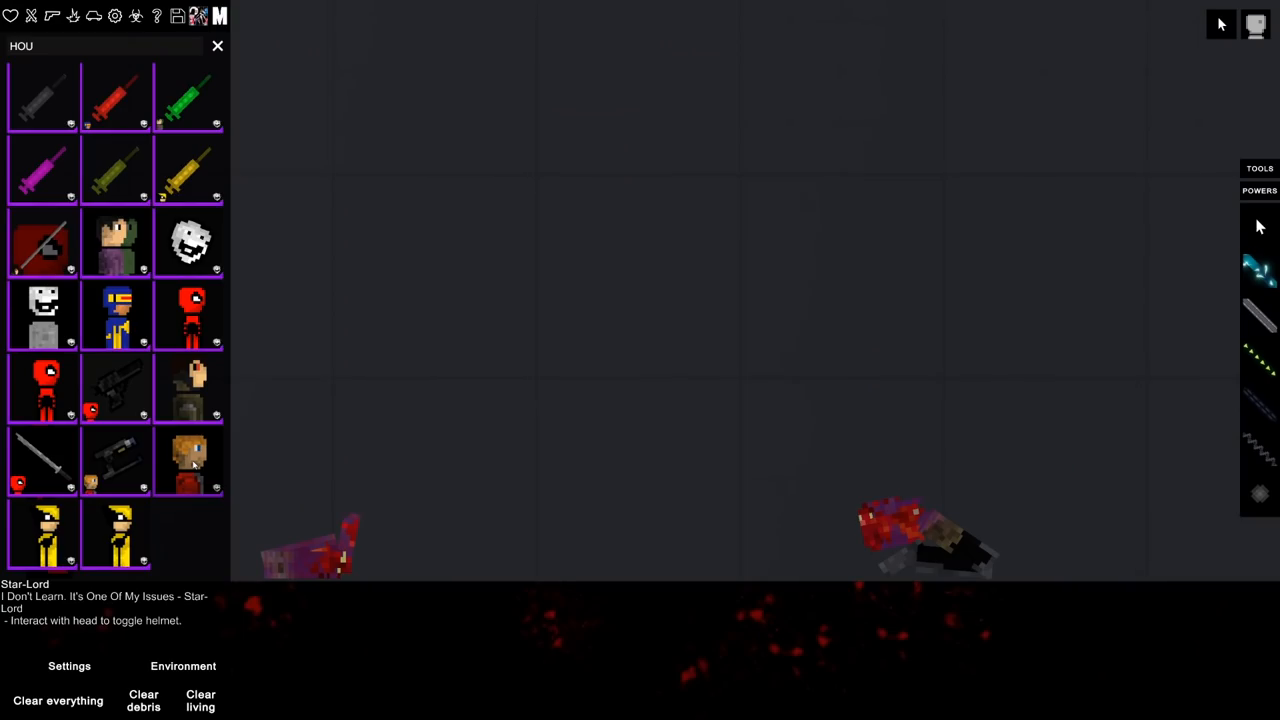
click(188, 460)
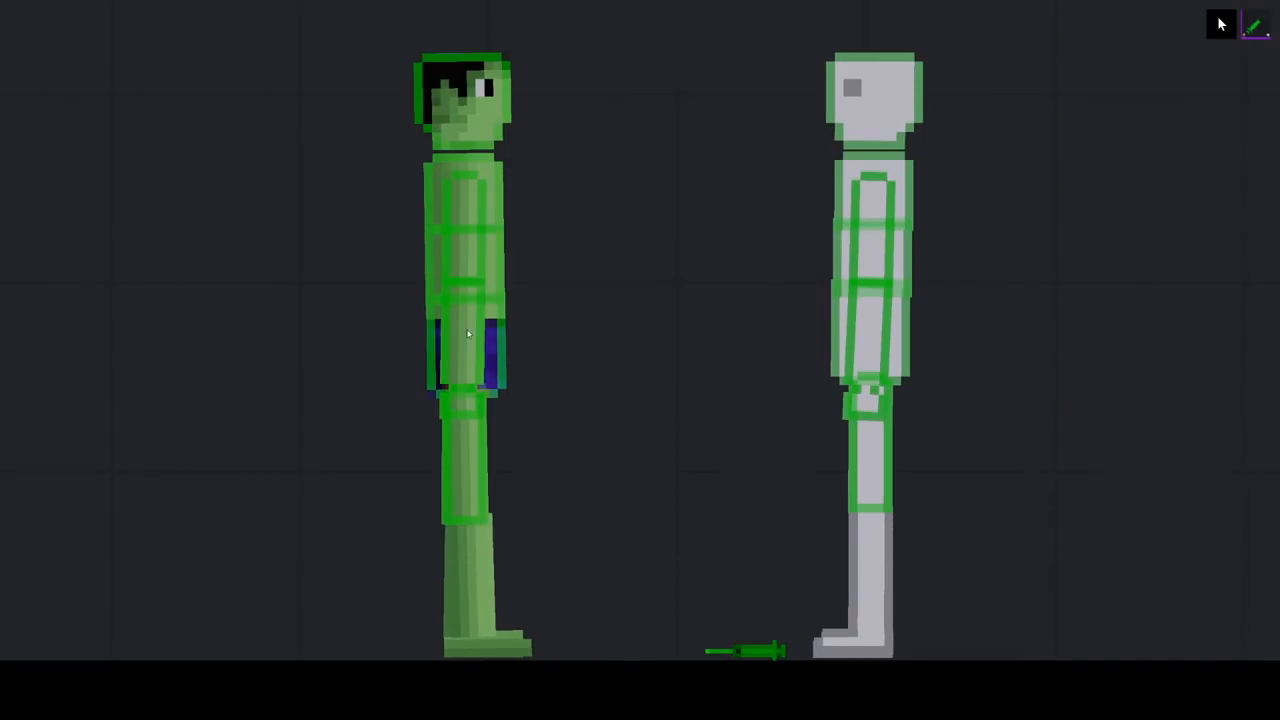
Step: Drop a green syringe on the ground near the grey human facing the green superhero
right_click(468, 344)
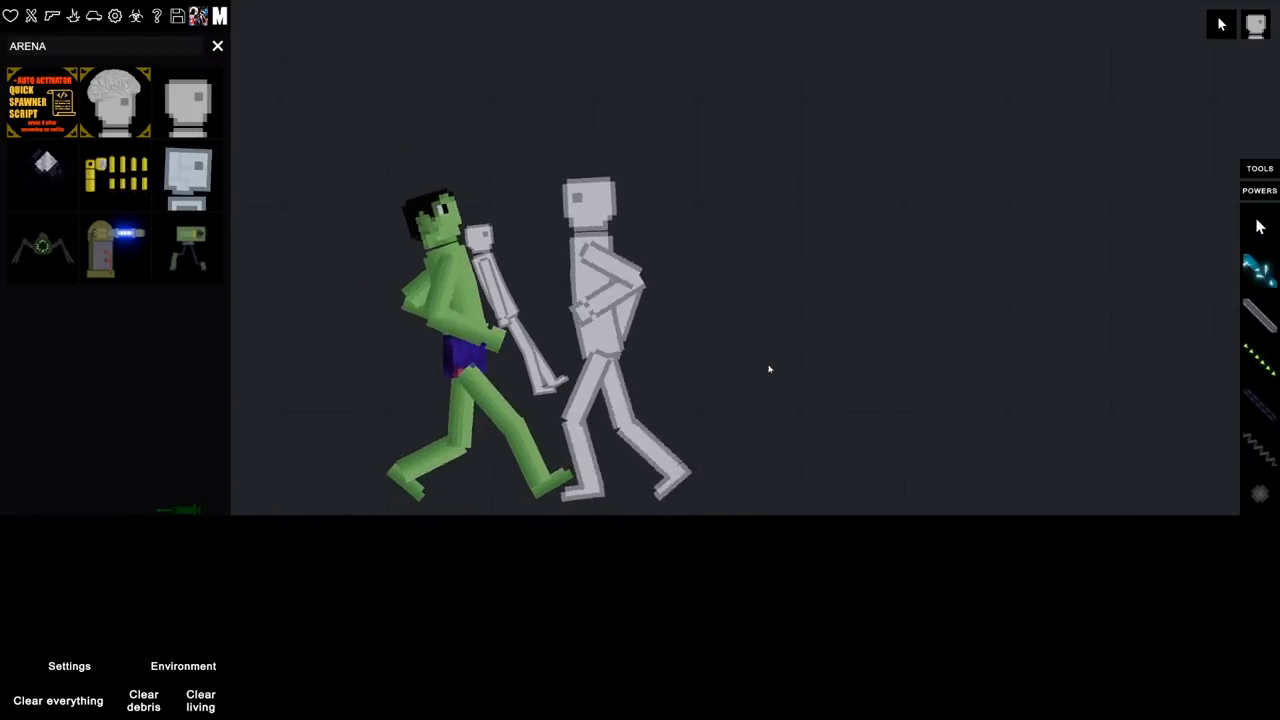
Step: Bring up the mod items panel to spawn the Hulk against the white armoured ragdoll
click(216, 46)
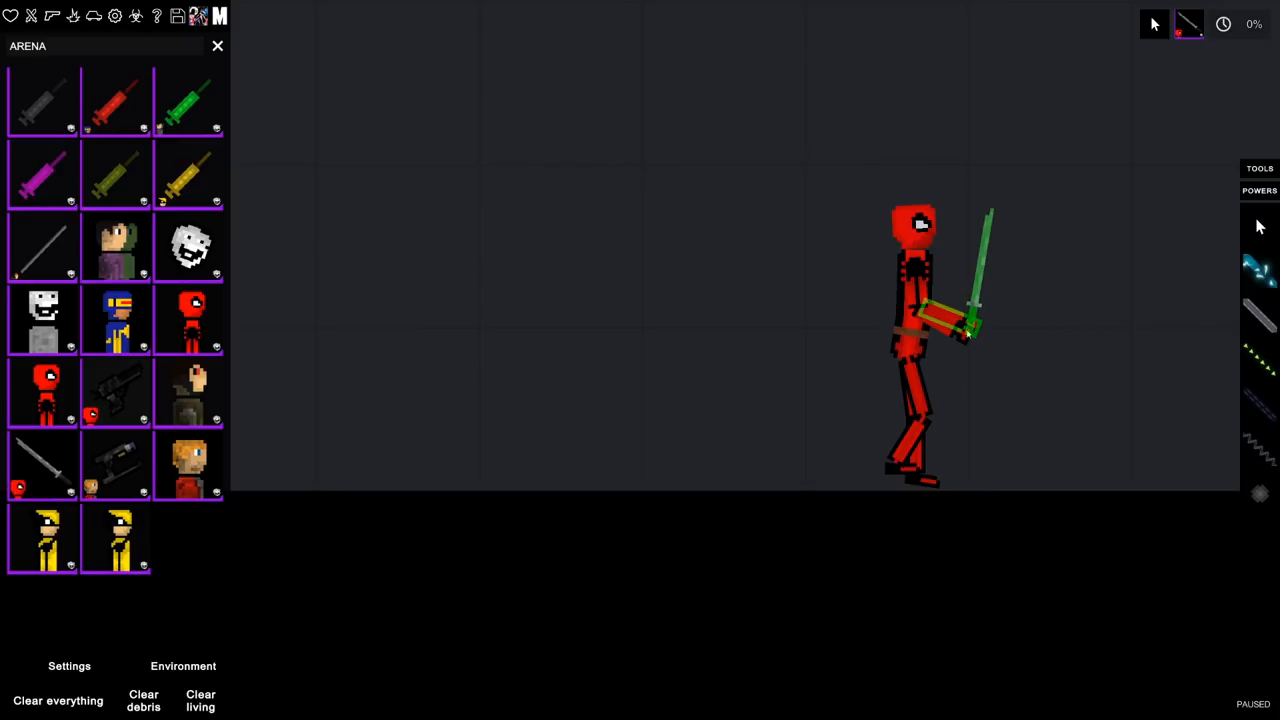
Step: Spawn Deadpool with his sword and drive him into the white ragdoll to slash it
right_click(916, 344)
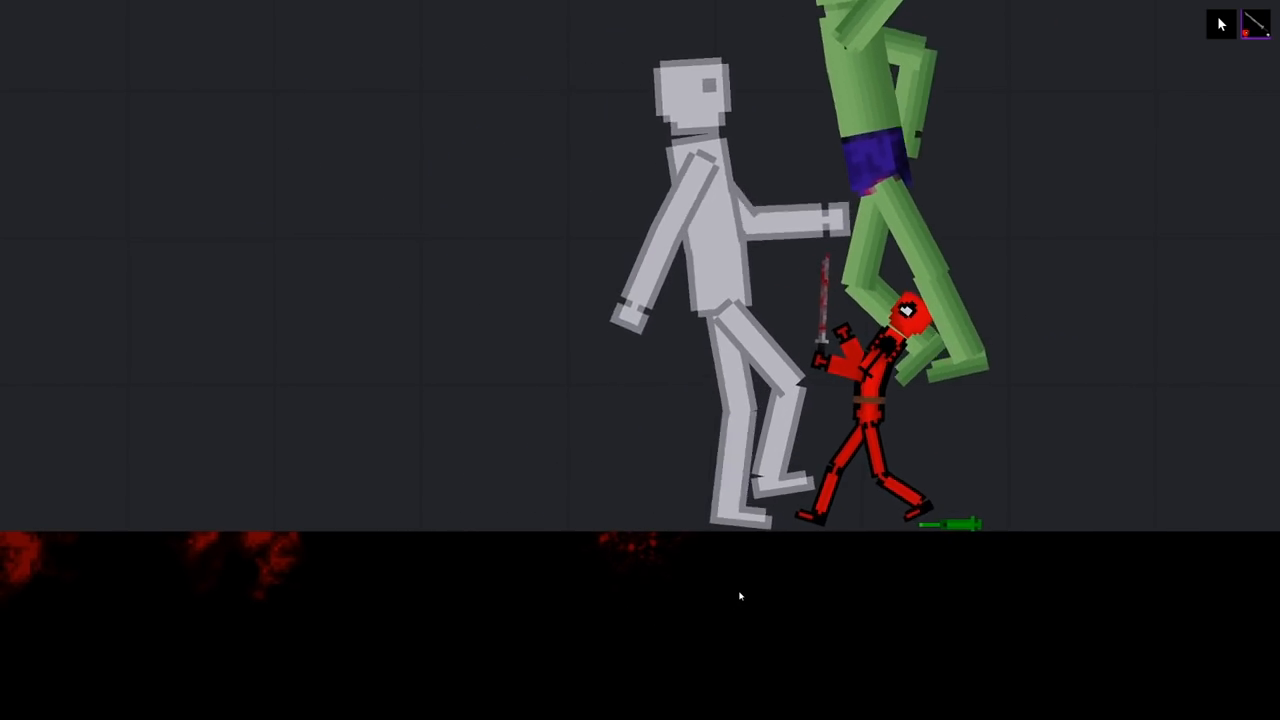
right_click(740, 596)
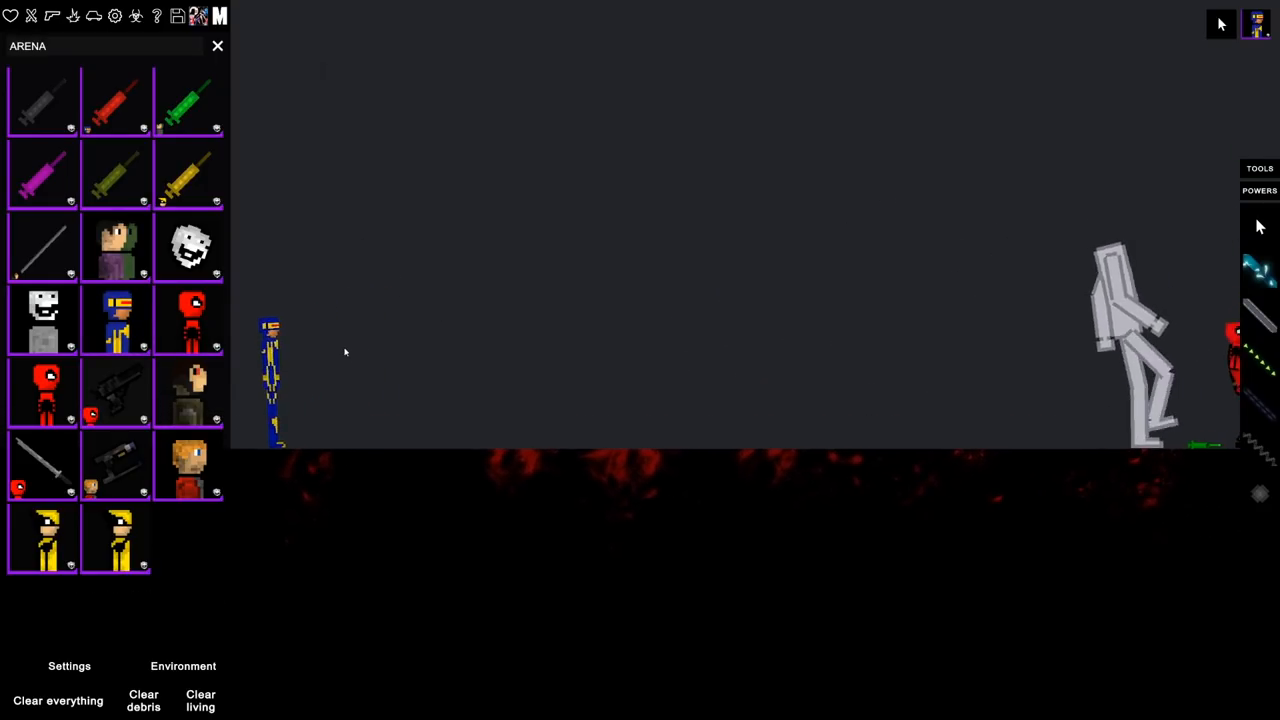
Step: Place the blue-suited hero from the Arena grid on the left side of the floor
click(216, 46)
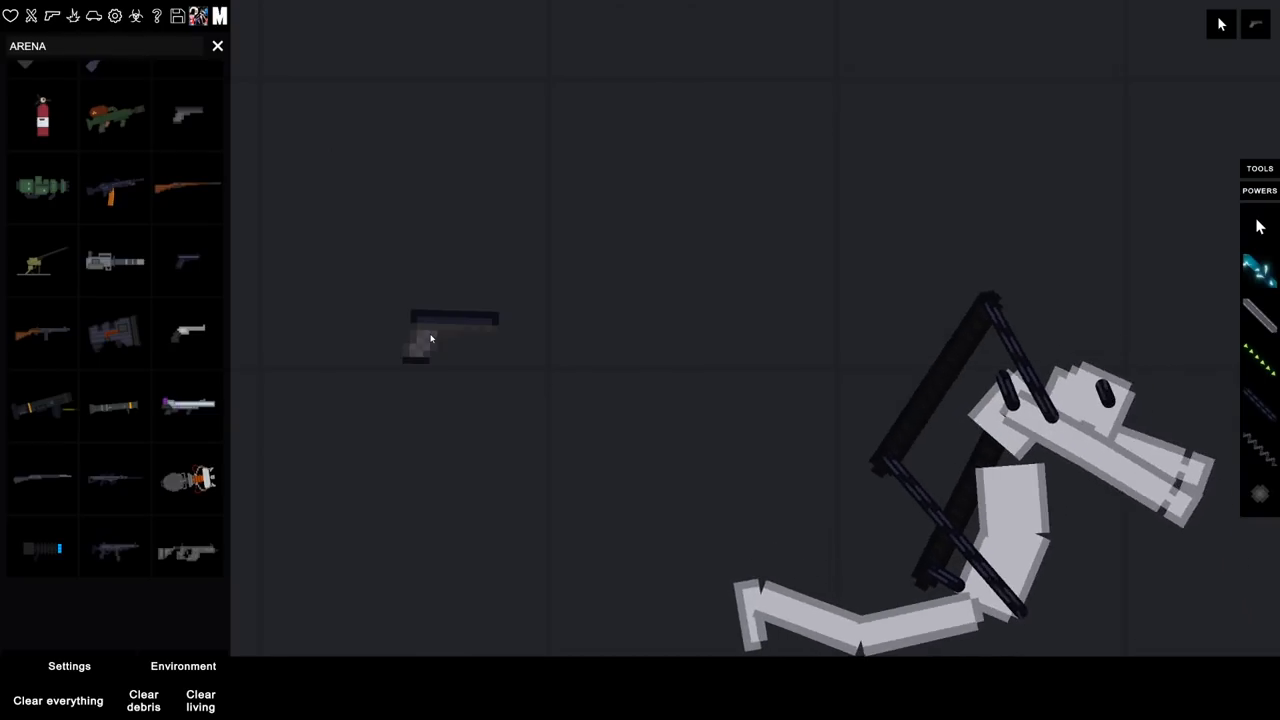
Step: Clear the arena and stand a tall Misc rod upright as the armour barrier
click(216, 46)
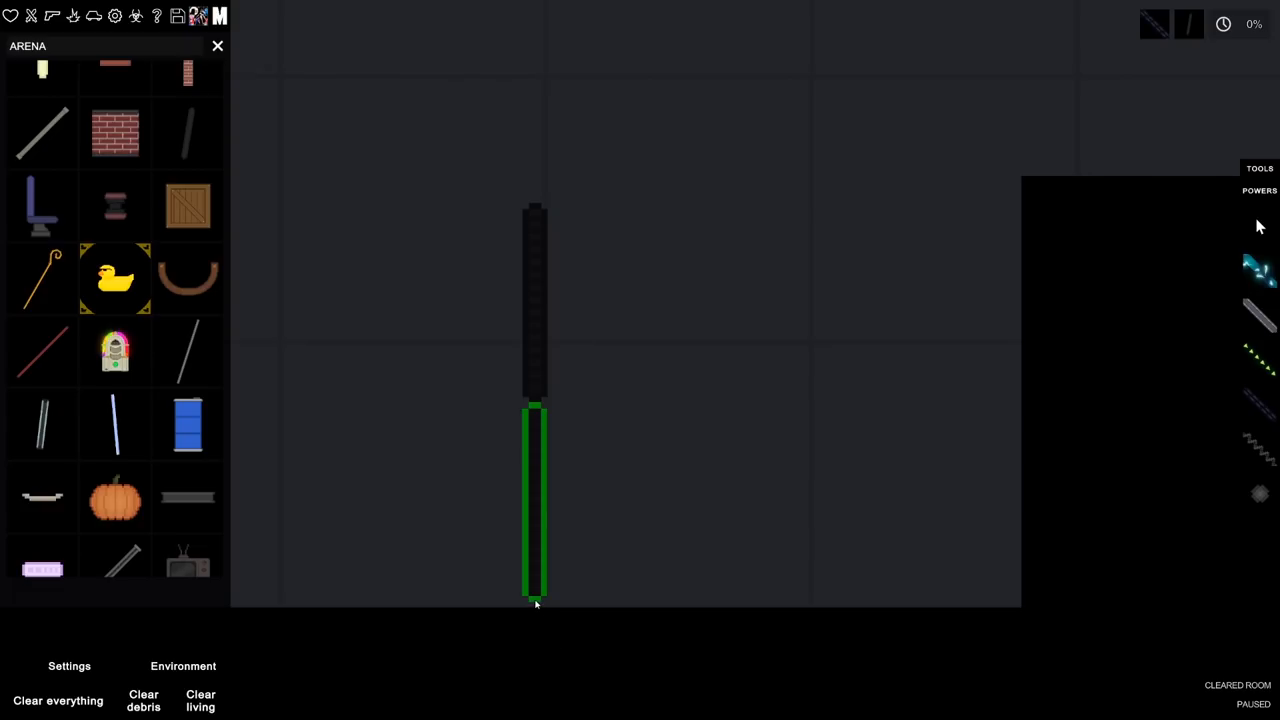
mouse_move(536, 420)
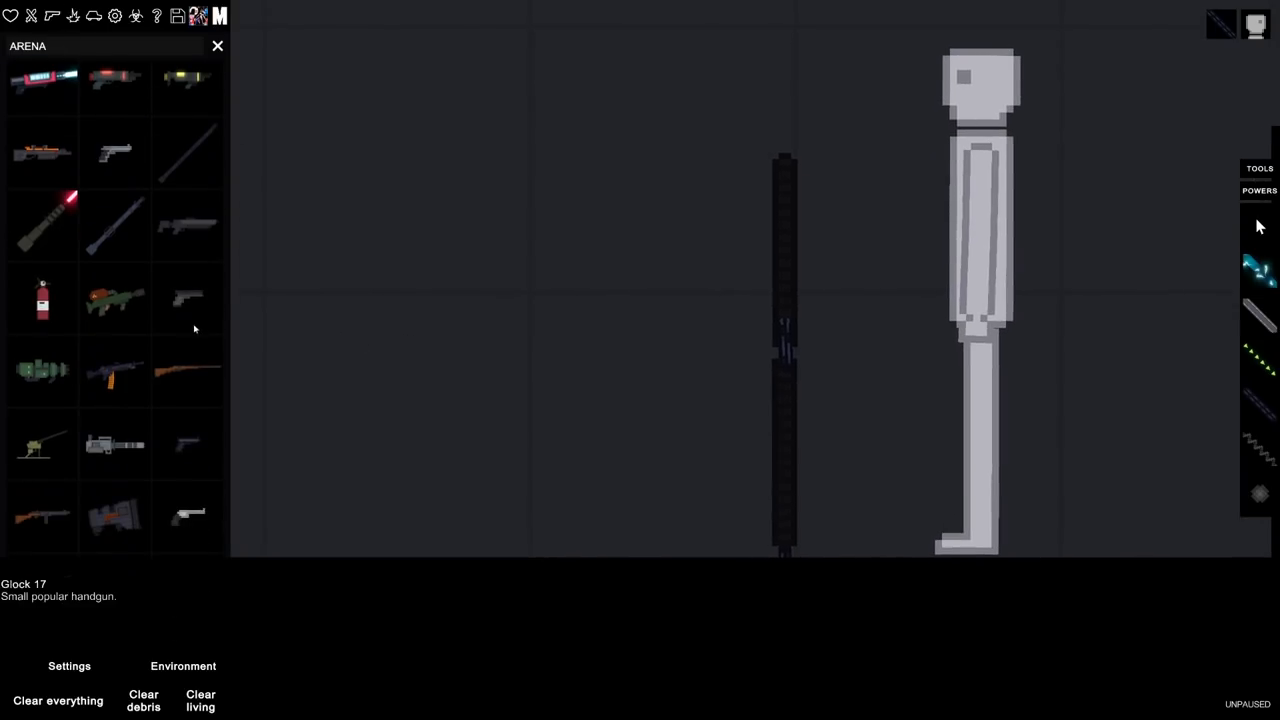
Step: Scroll through the Arena weapon list to pick a firearm for the barrier test
scroll(down, 3)
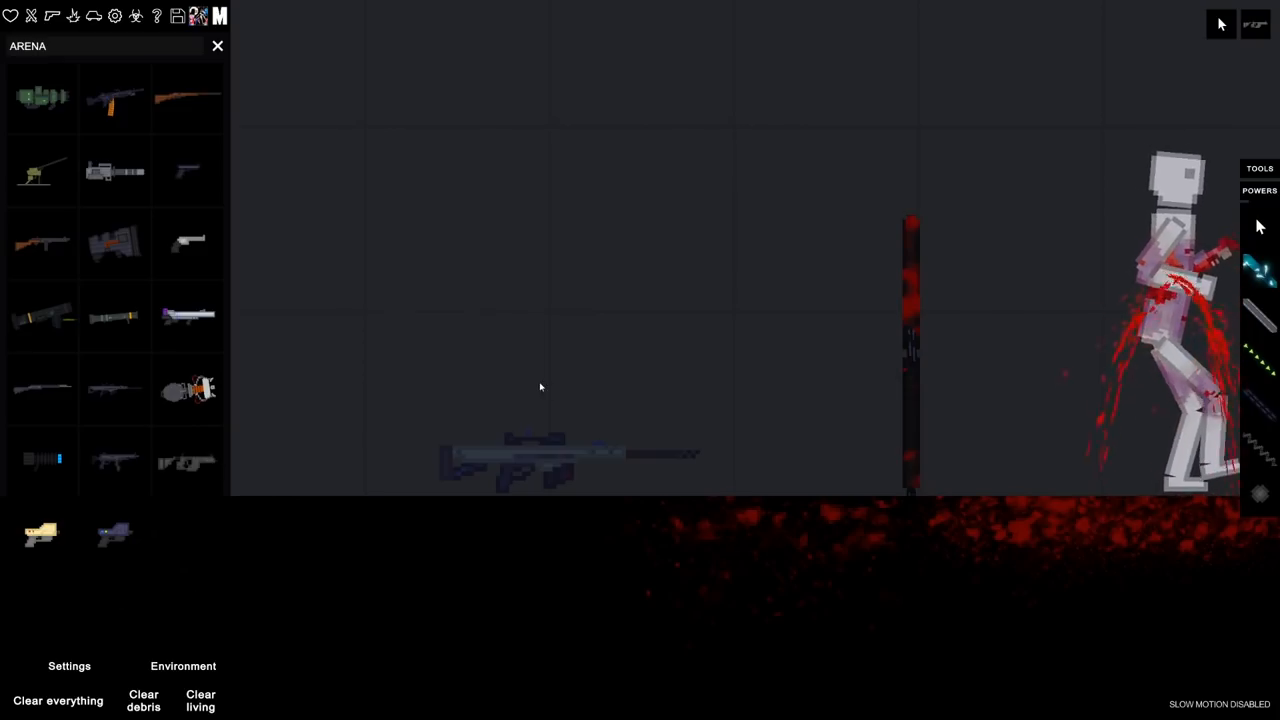
Step: Activate the sniper rifle to fire through the barrier at the figure
click(590, 332)
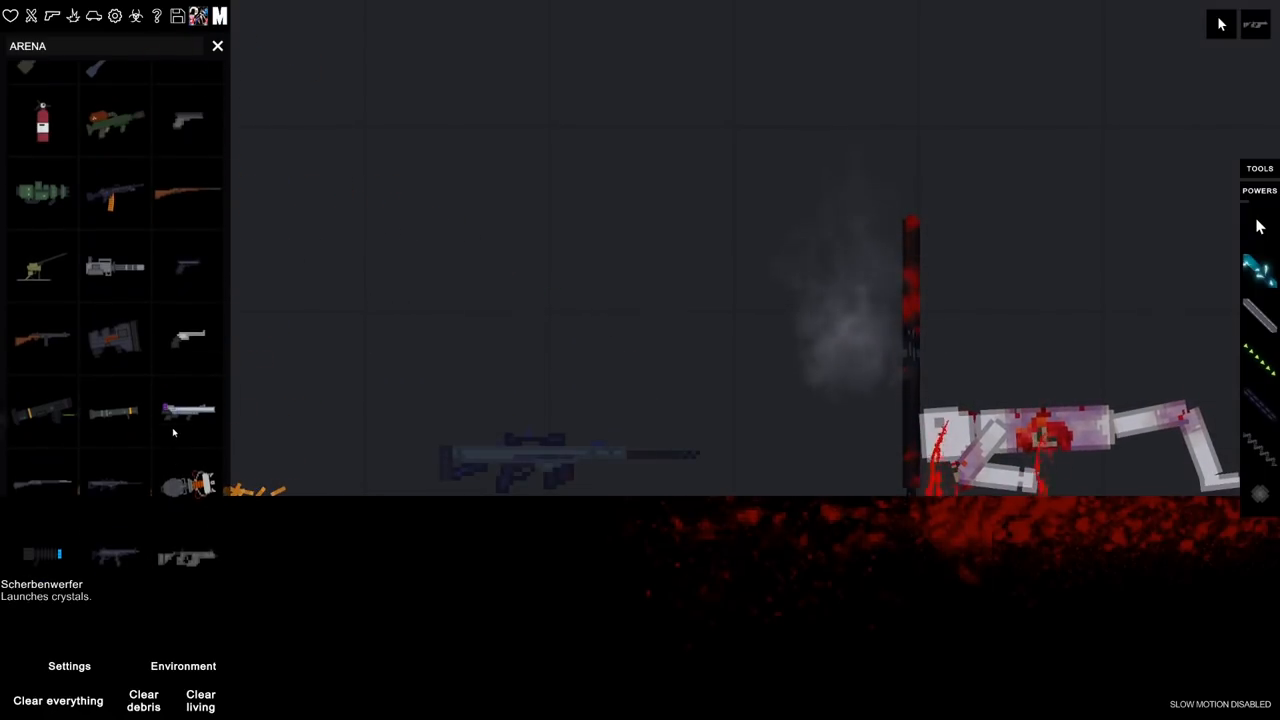
mouse_move(112, 476)
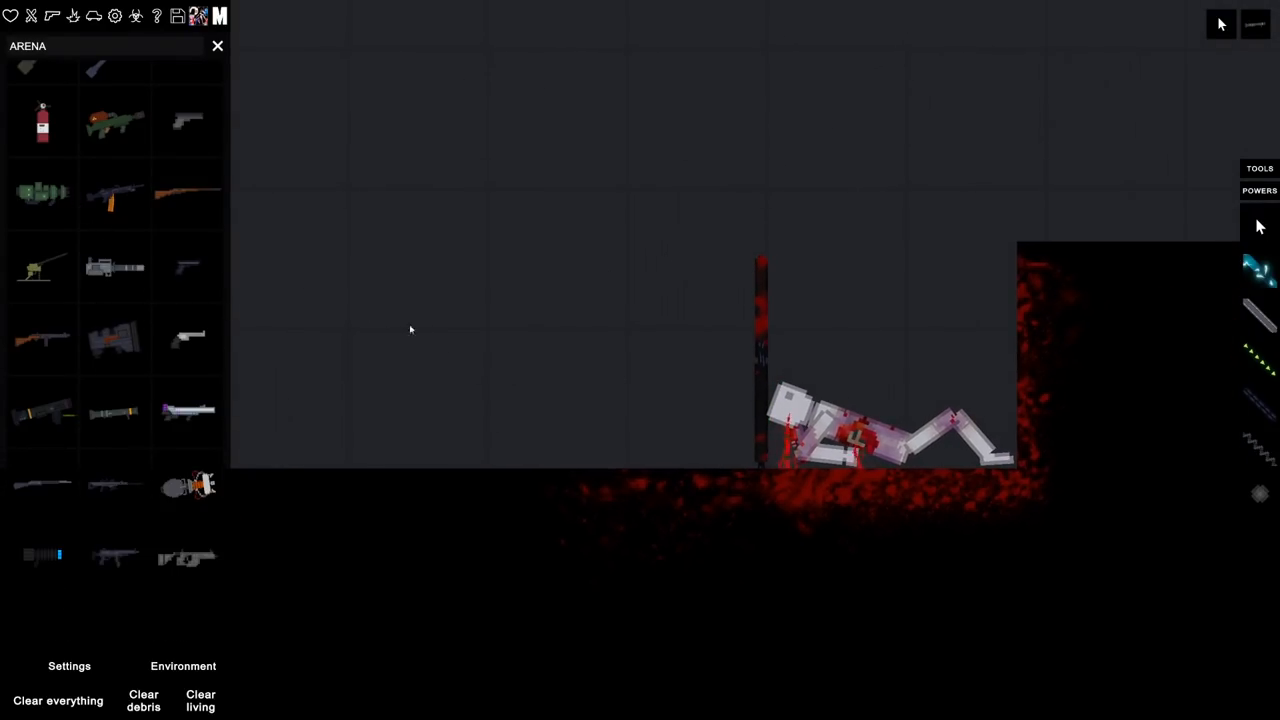
mouse_move(186, 262)
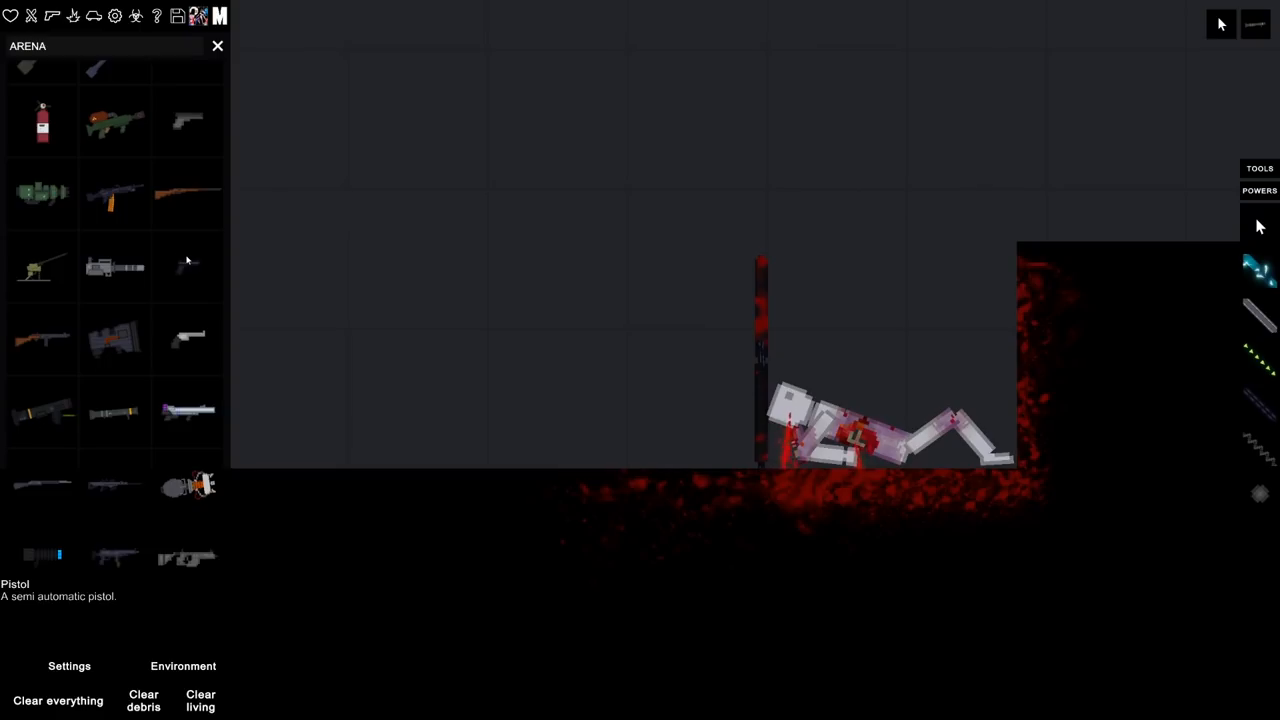
mouse_move(146, 290)
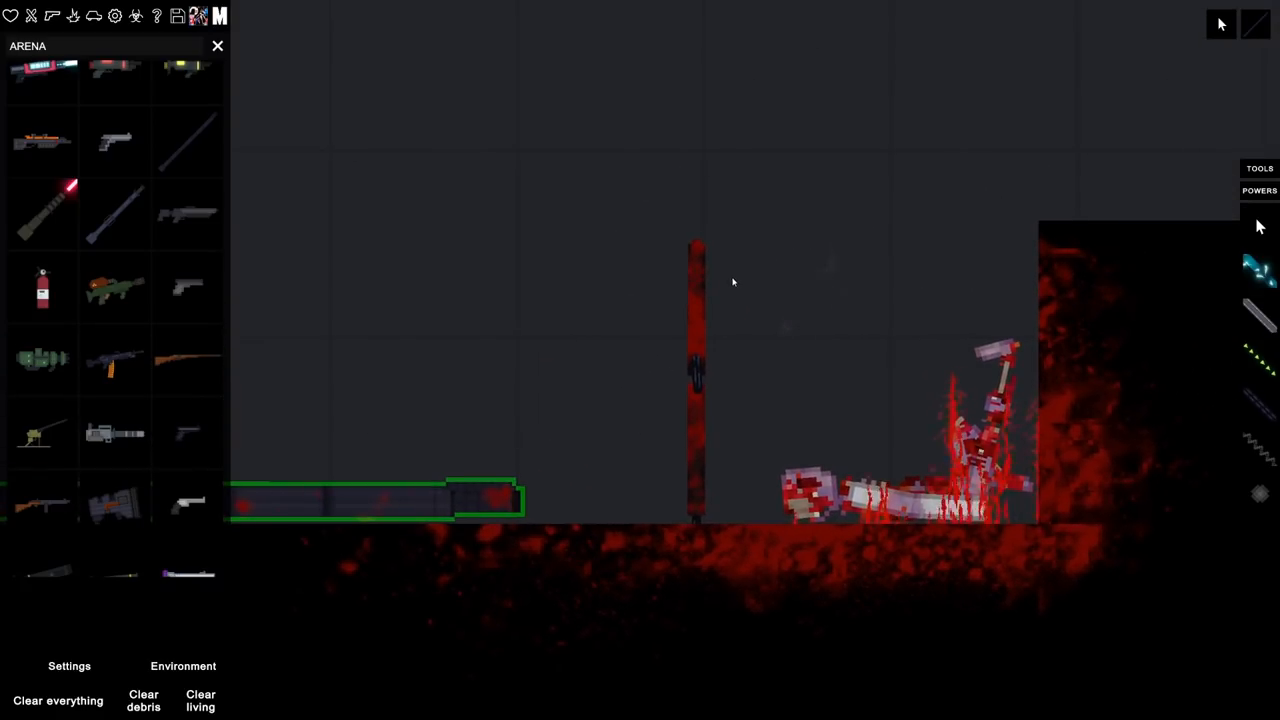
mouse_move(686, 336)
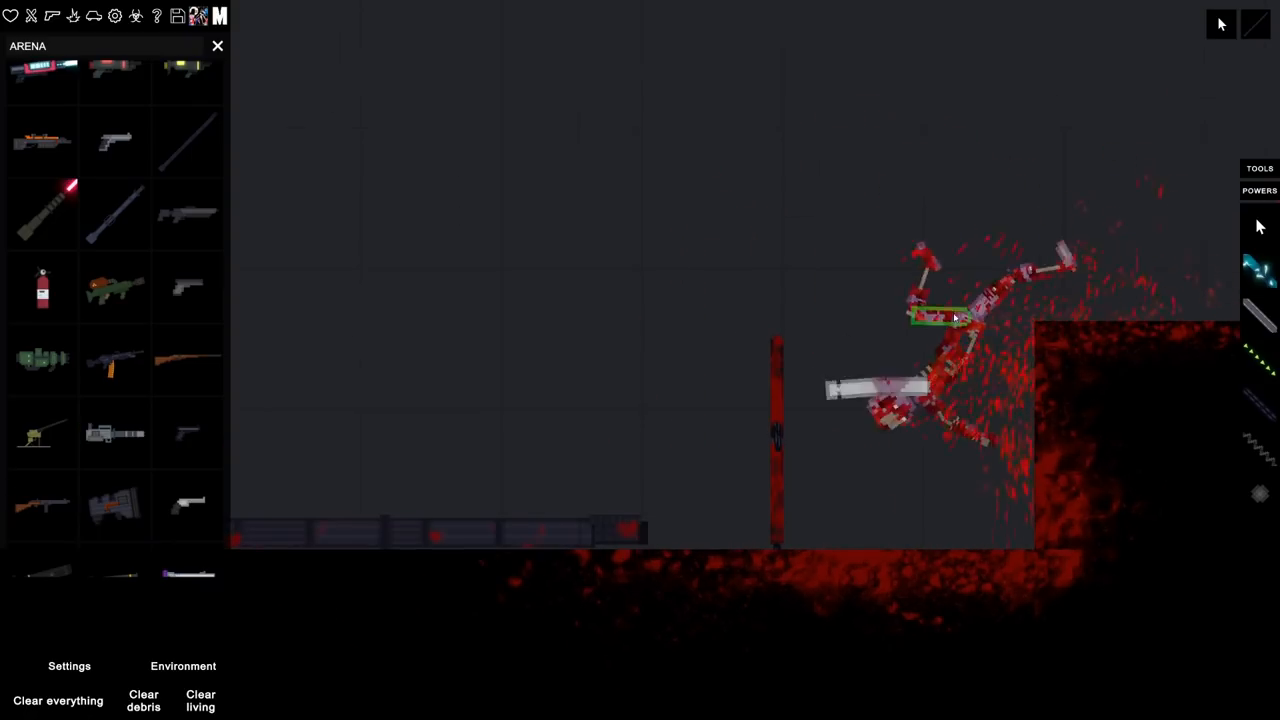
Step: Fire the tank cannon through the barrier at the figure and close the spawn menu
click(216, 46)
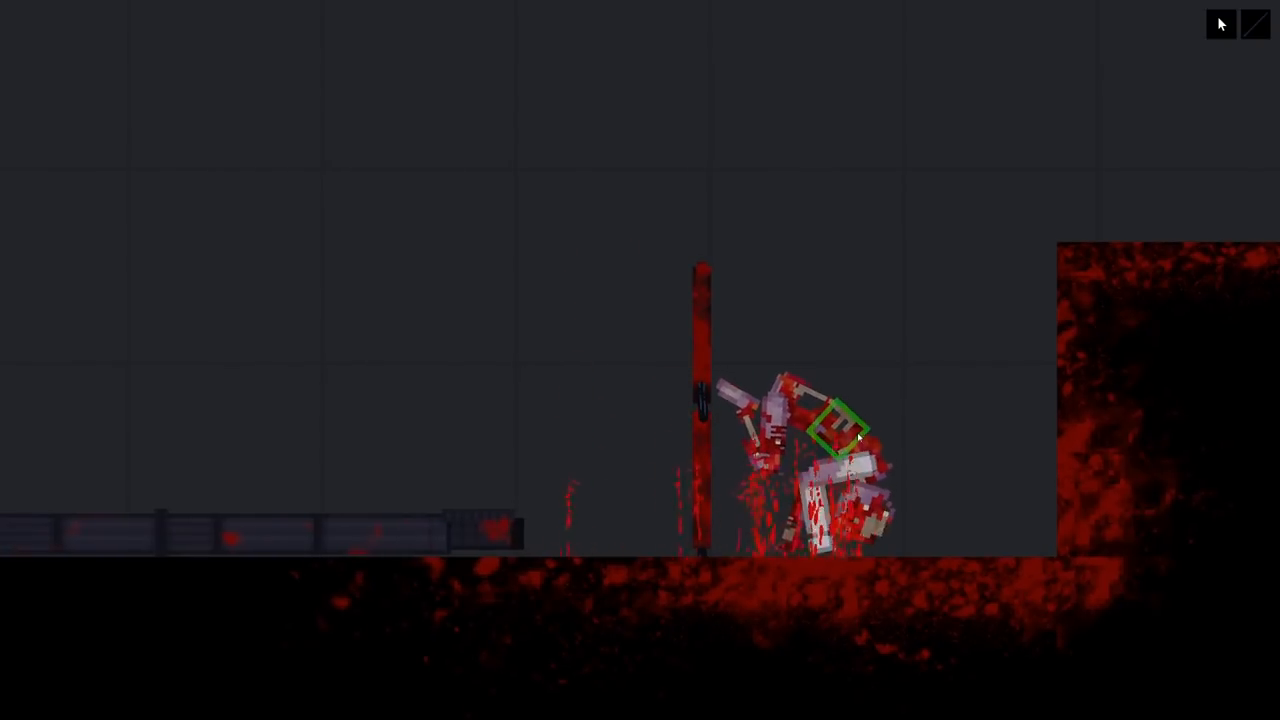